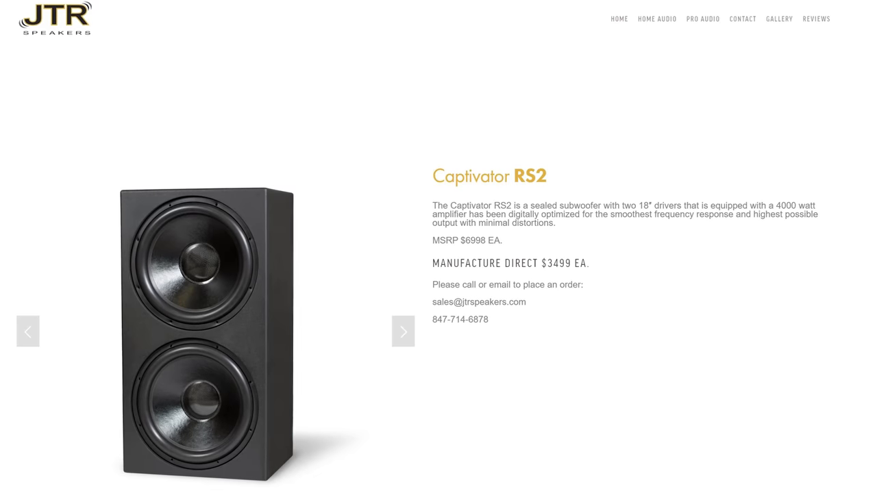
Step: Select the device address, then open a 5–200 Hz, -30 dBFS measurement on HDMI output 4
scroll("down", 3)
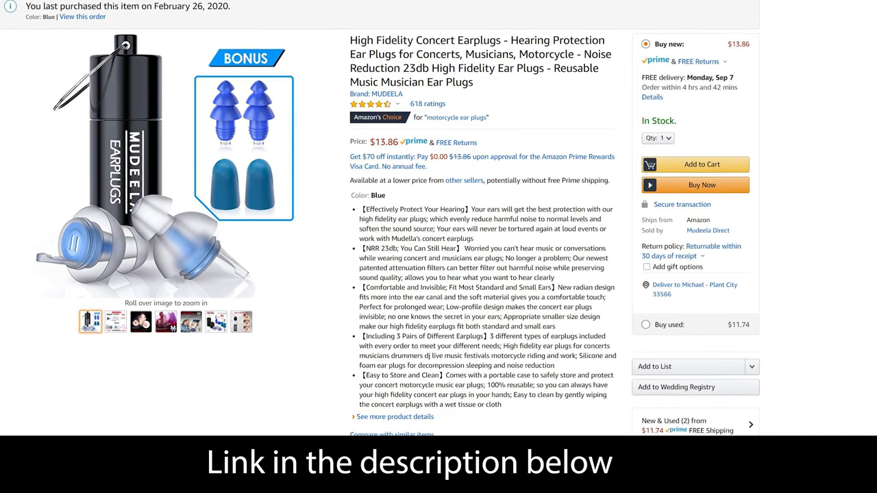
scroll("down", 3)
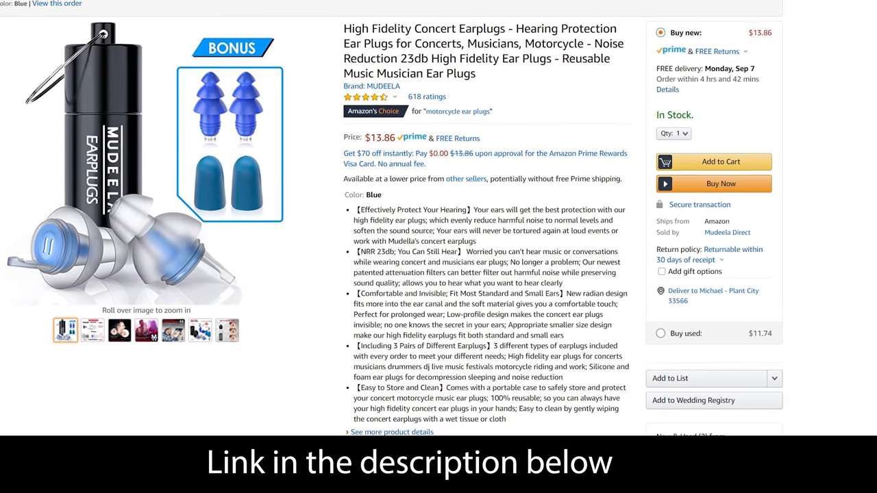
scroll("down", 3)
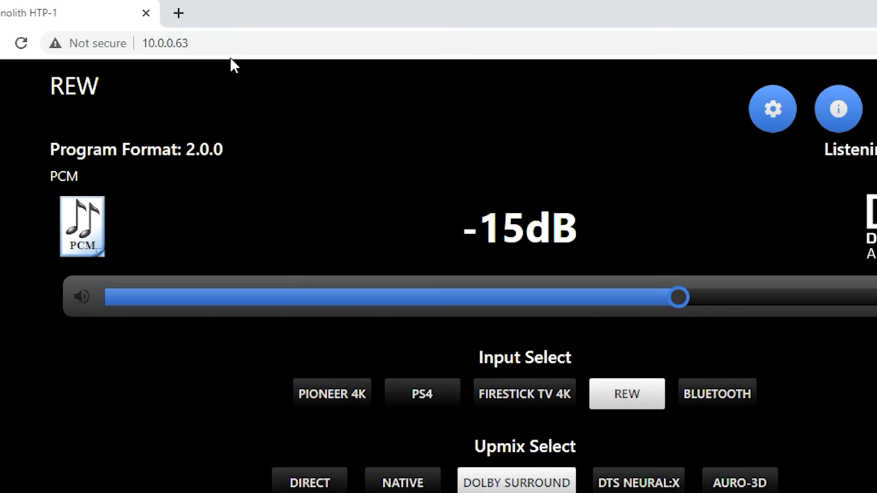
left_click(164, 44)
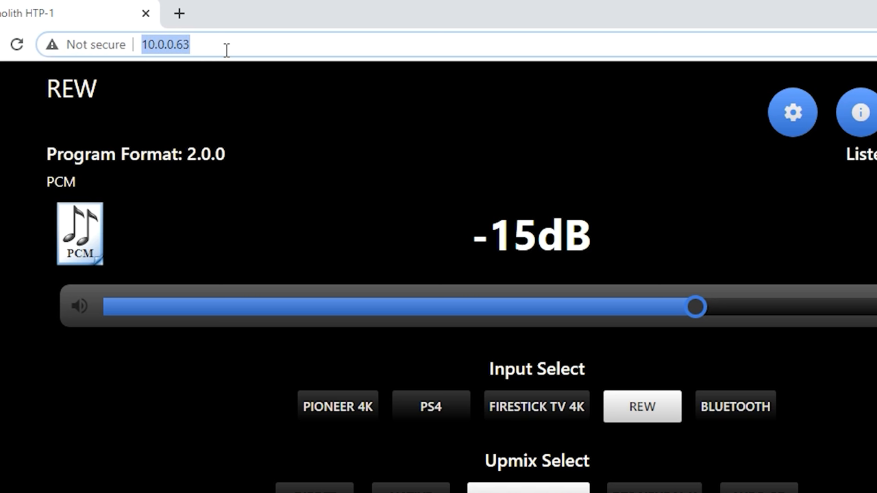
mouse_move(616, 147)
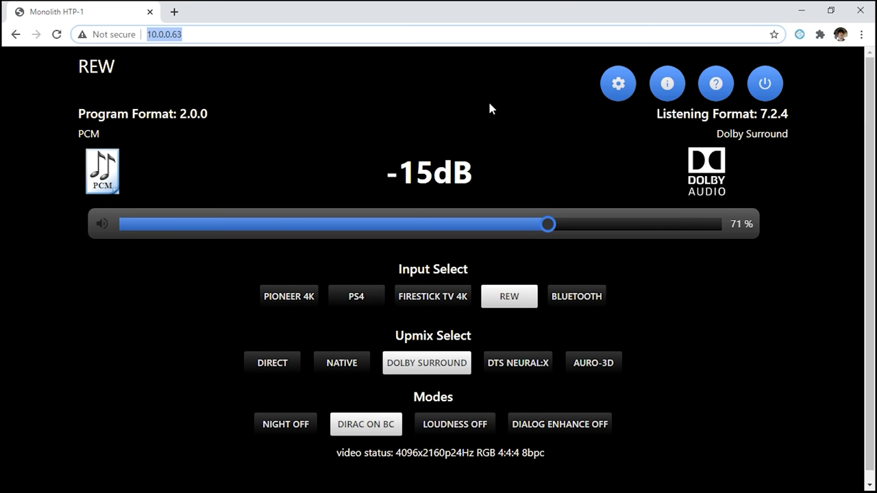
mouse_move(490, 153)
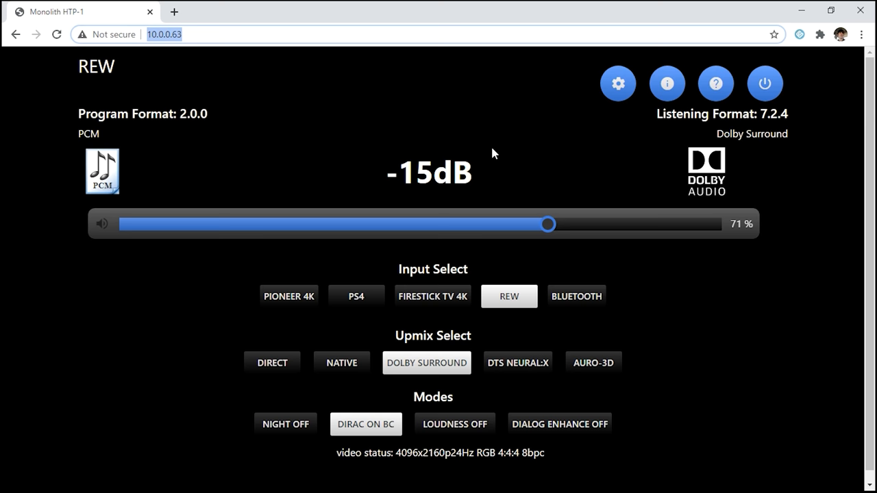
mouse_move(536, 130)
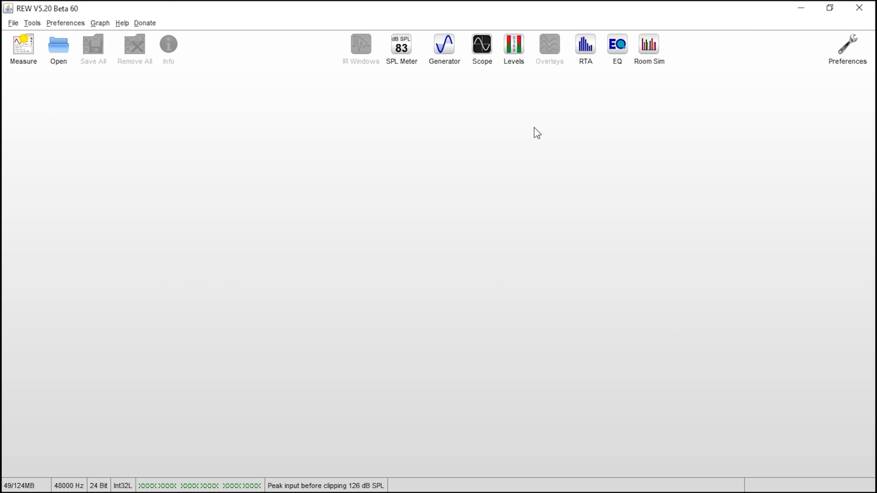
mouse_move(426, 151)
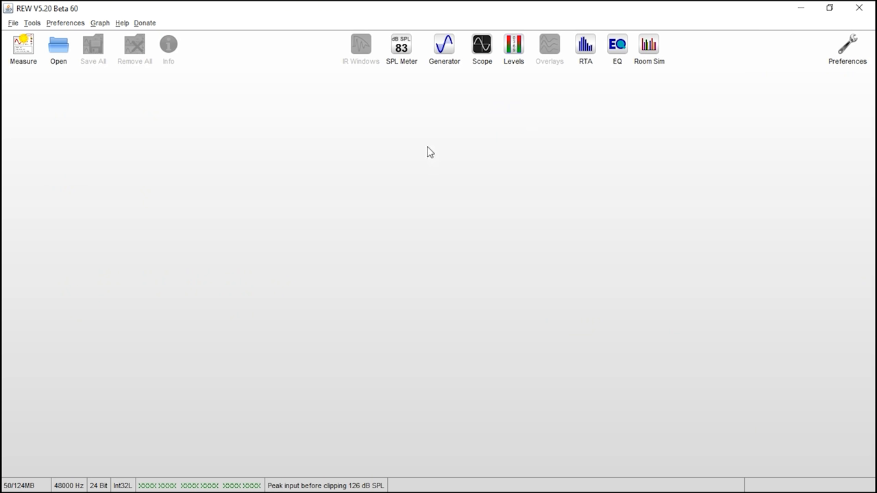
mouse_move(388, 154)
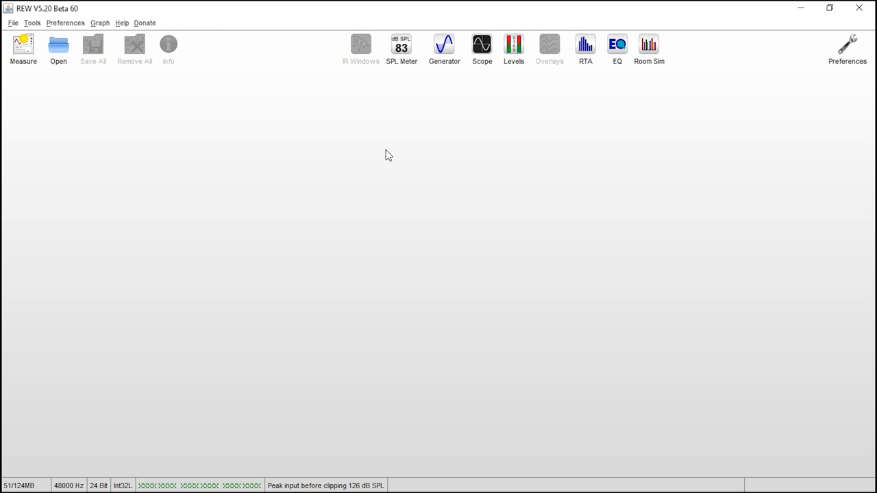
mouse_move(48, 85)
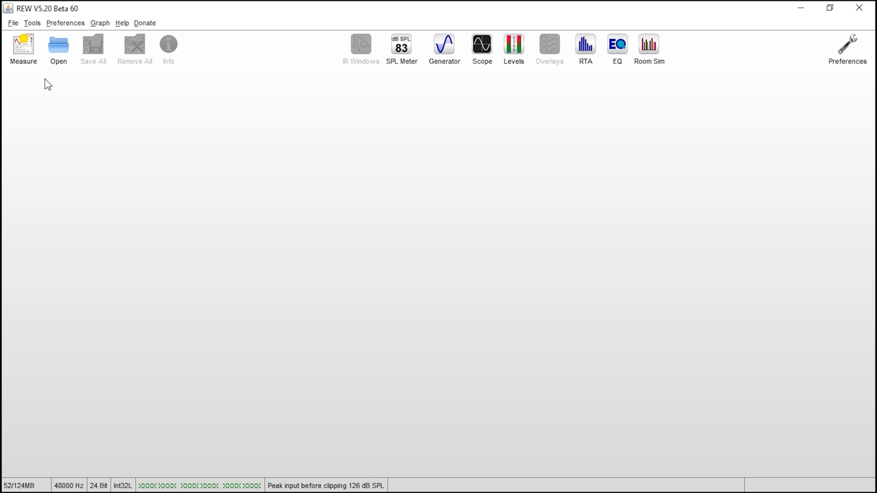
left_click(23, 50)
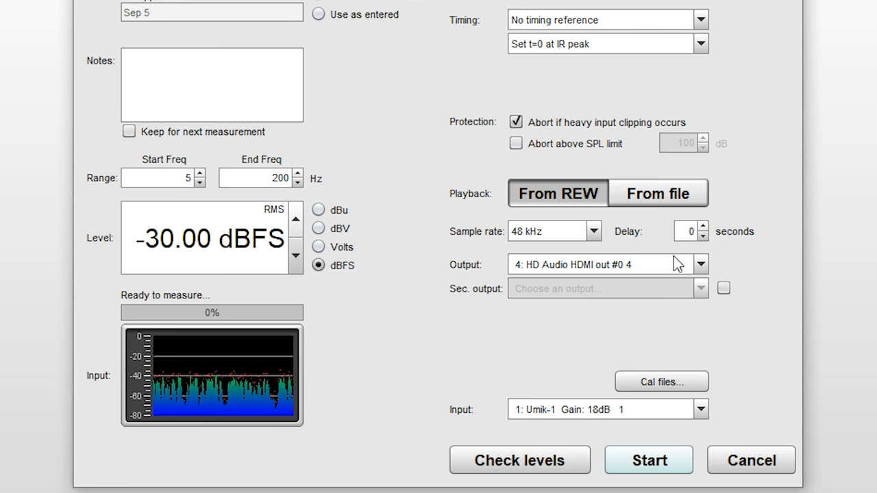
left_click(700, 264)
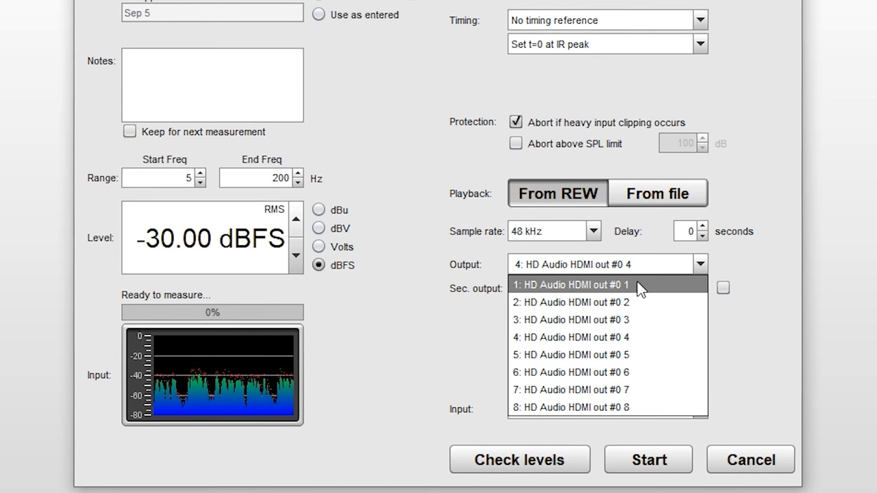
mouse_move(579, 288)
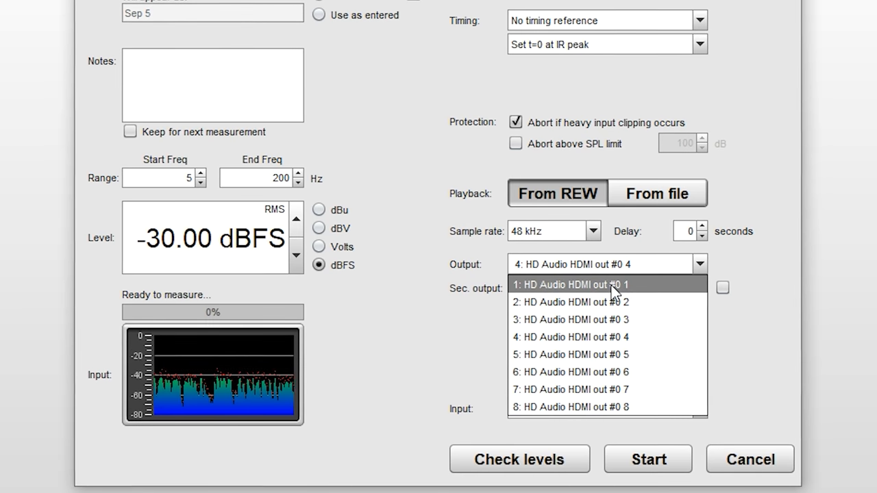
mouse_move(627, 302)
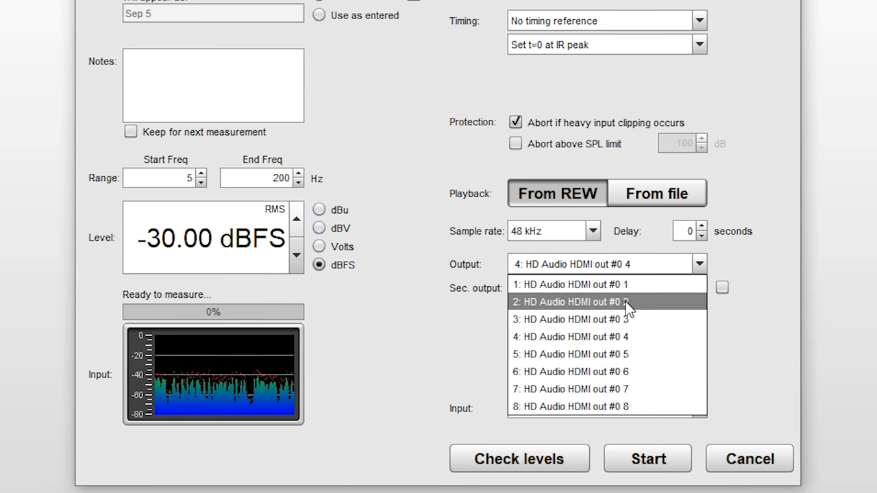
mouse_move(627, 331)
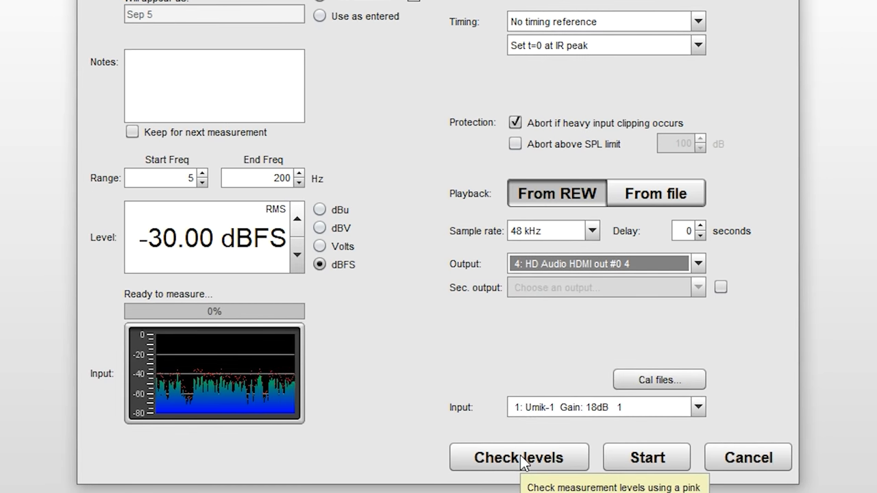
Step: Confirm Level OK at 80 dB SPL and run the first subwoofer sweep, producing 'Sep 5'
left_click(519, 457)
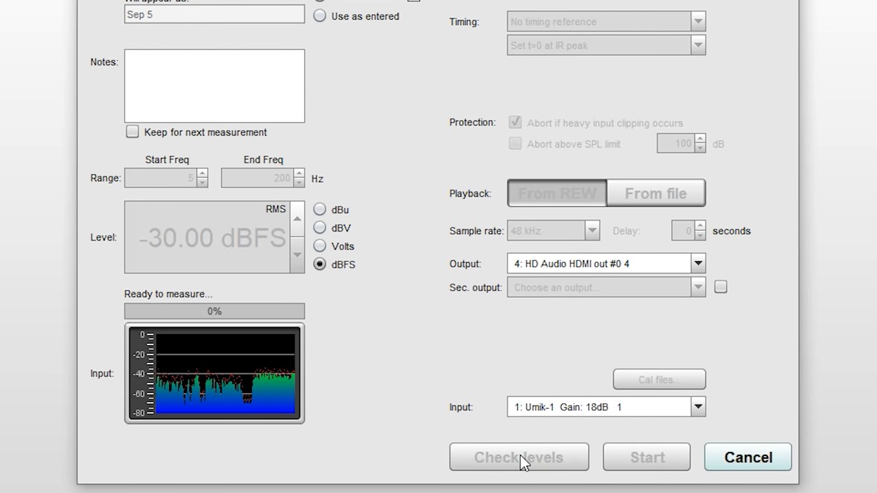
left_click(519, 457)
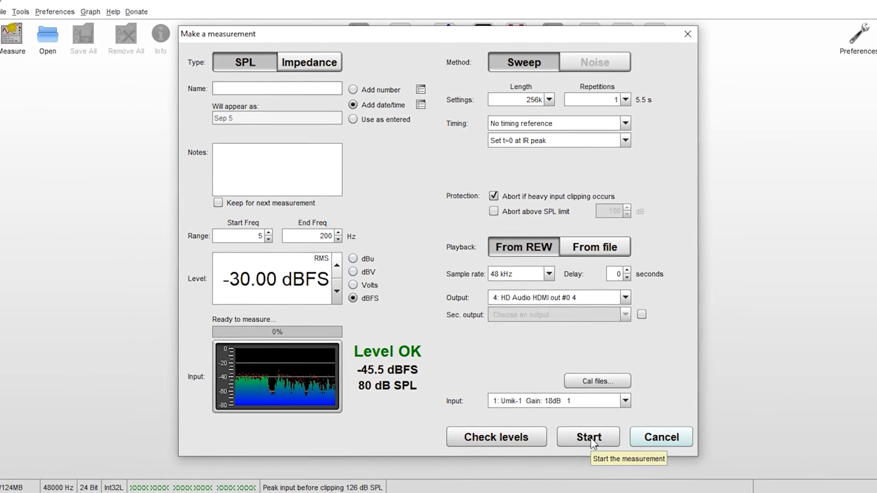
left_click(587, 438)
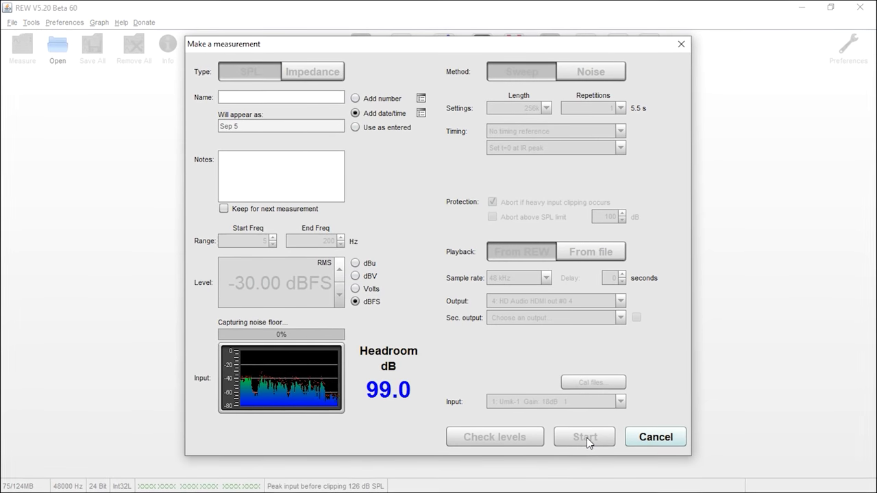
left_click(583, 436)
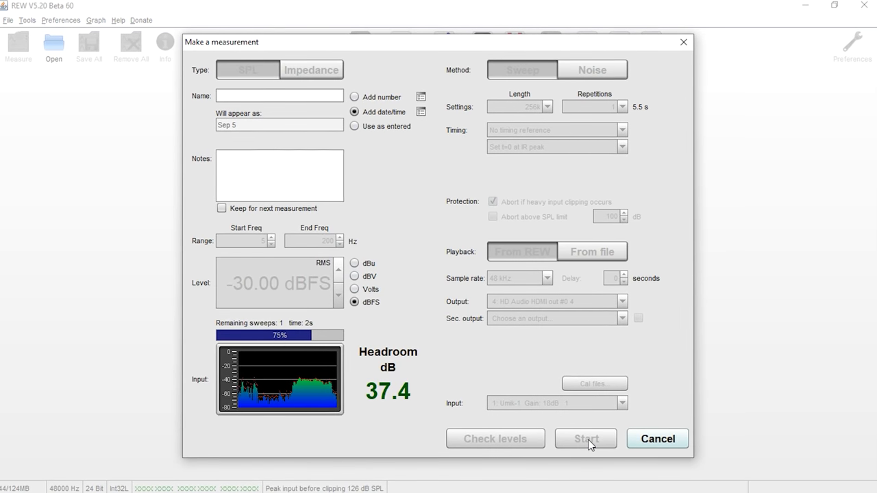
left_click(586, 438)
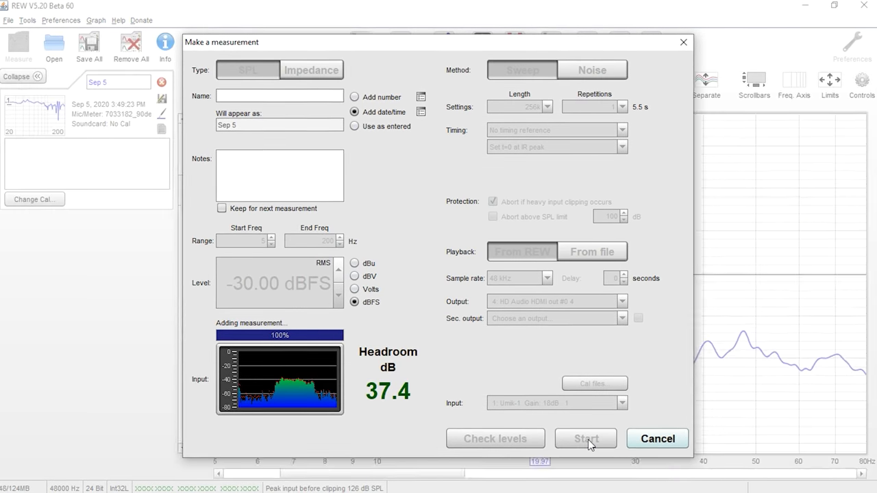
left_click(585, 439)
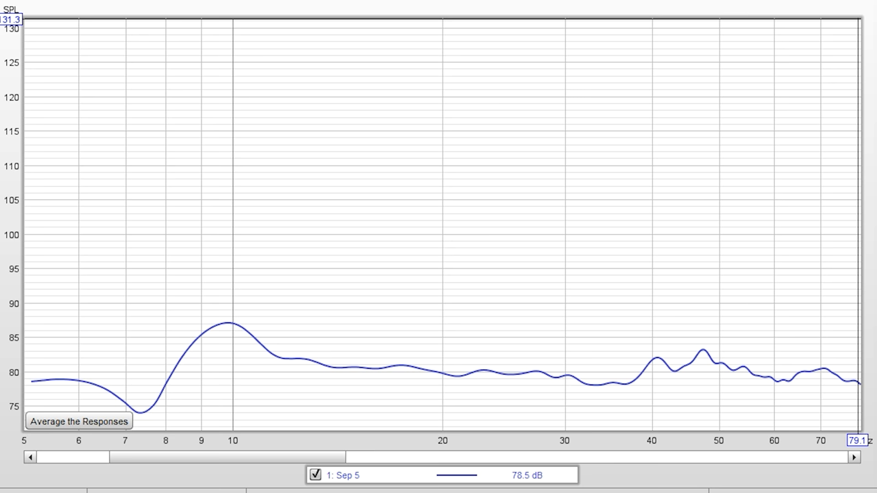
mouse_move(40, 435)
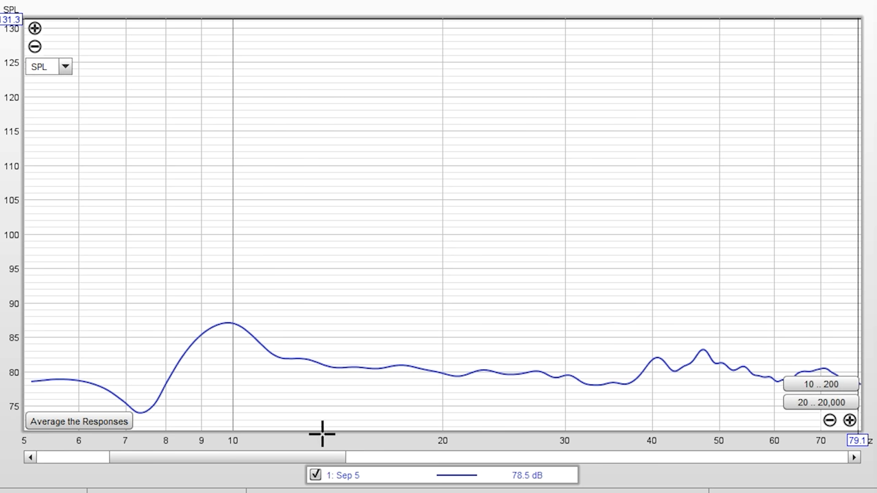
mouse_move(10, 449)
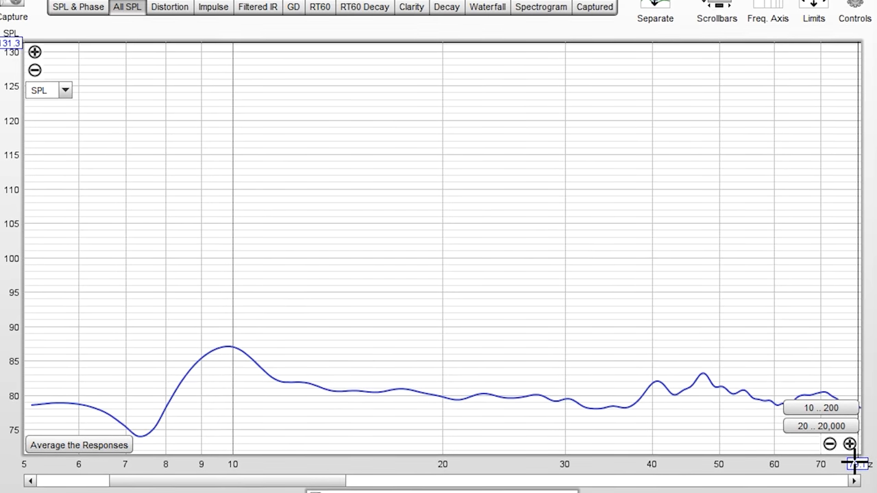
Step: Set graph limits to 5–80 Hz and 60–120 dB SPL, then close the Limits dialog
left_click(813, 73)
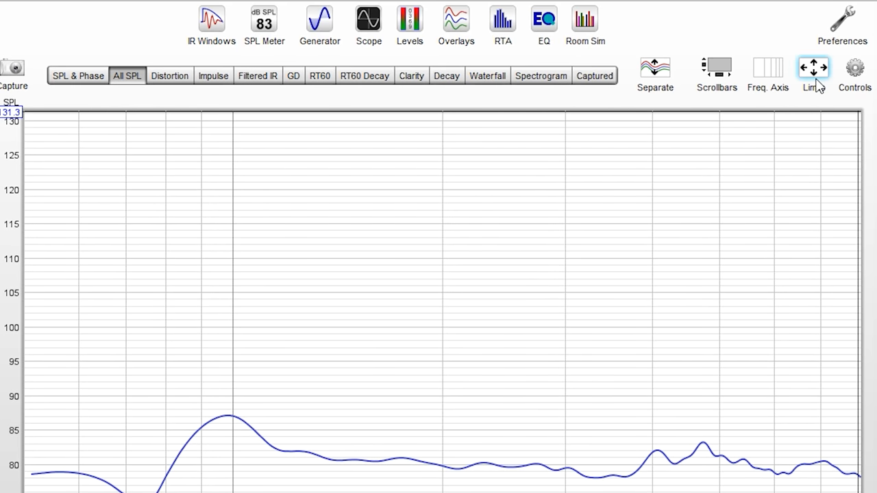
left_click(813, 67)
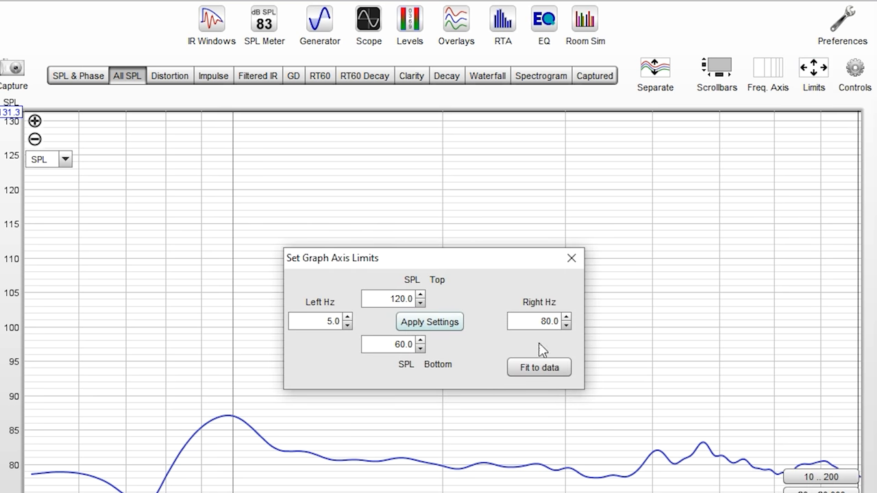
left_click(571, 259)
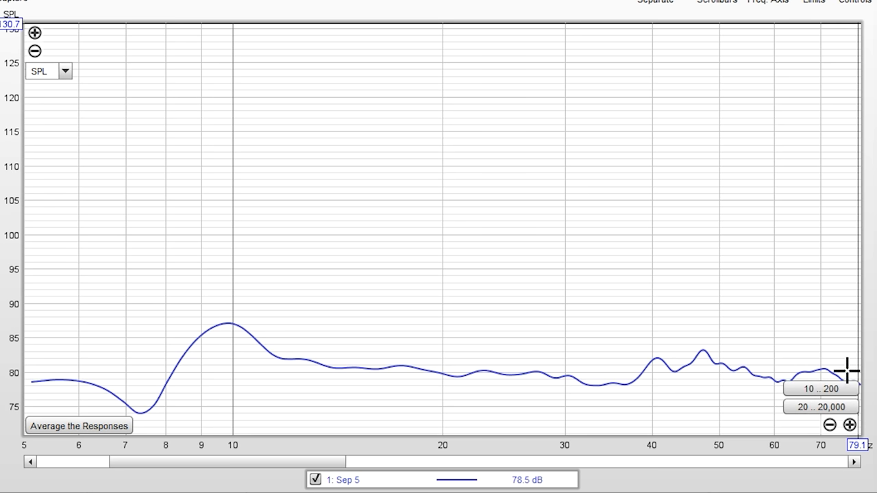
mouse_move(21, 391)
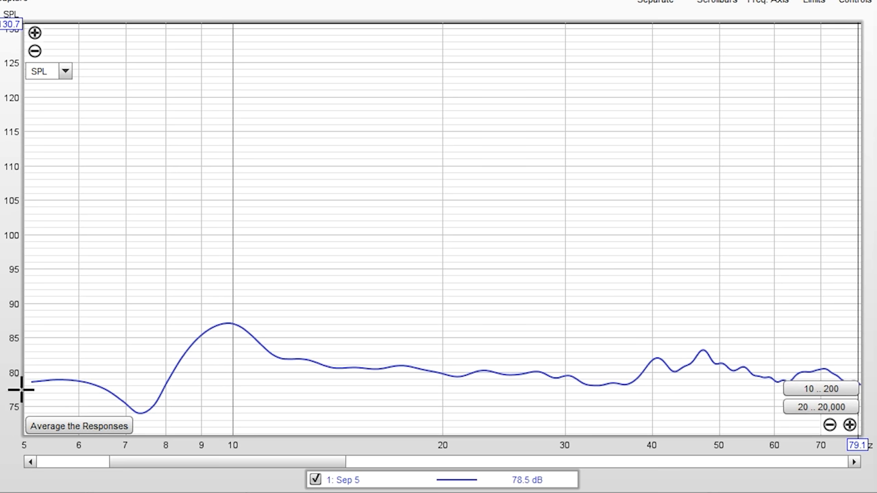
mouse_move(674, 387)
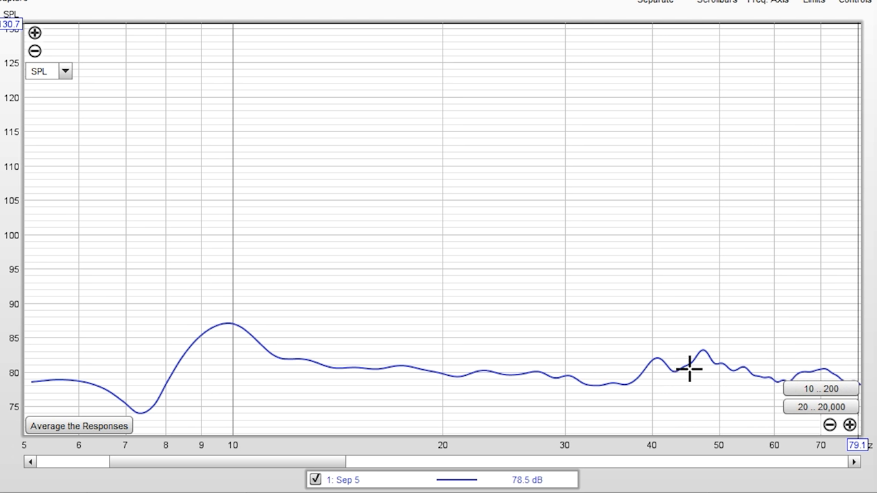
mouse_move(856, 378)
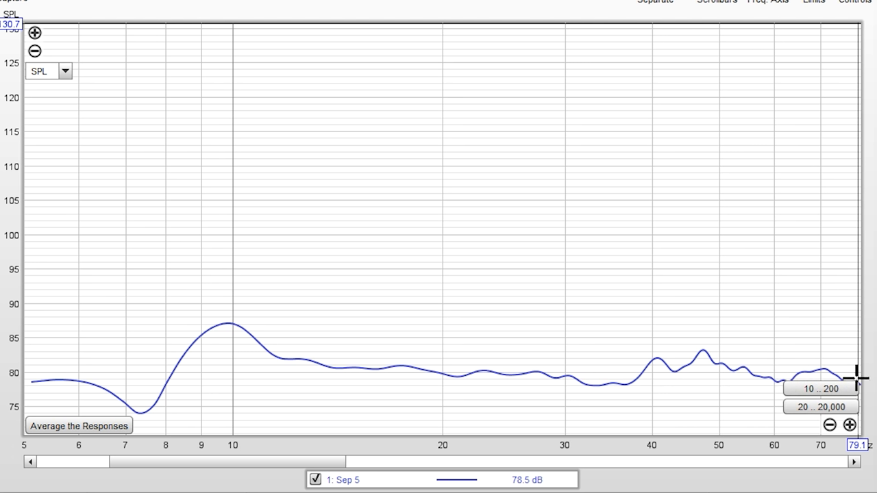
mouse_move(764, 374)
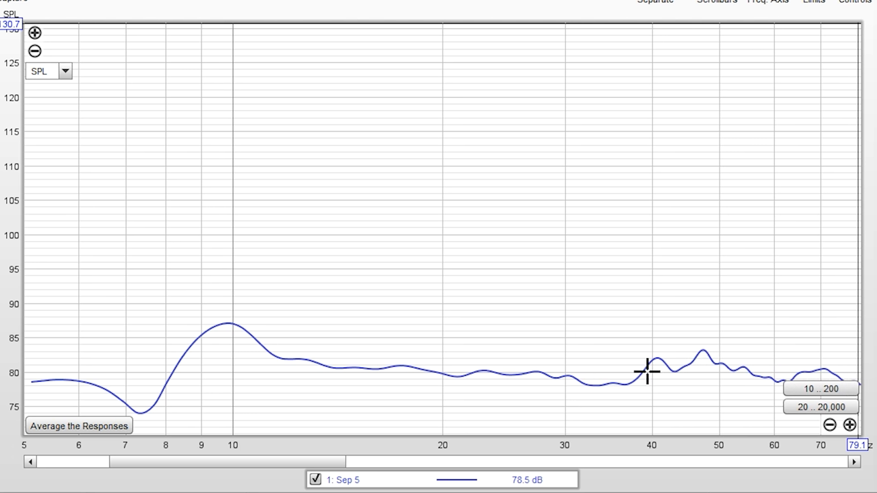
mouse_move(503, 378)
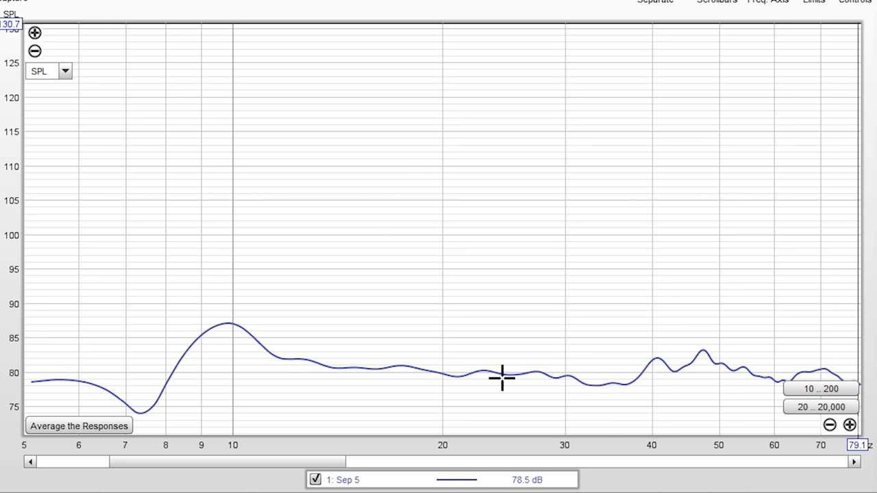
mouse_move(365, 369)
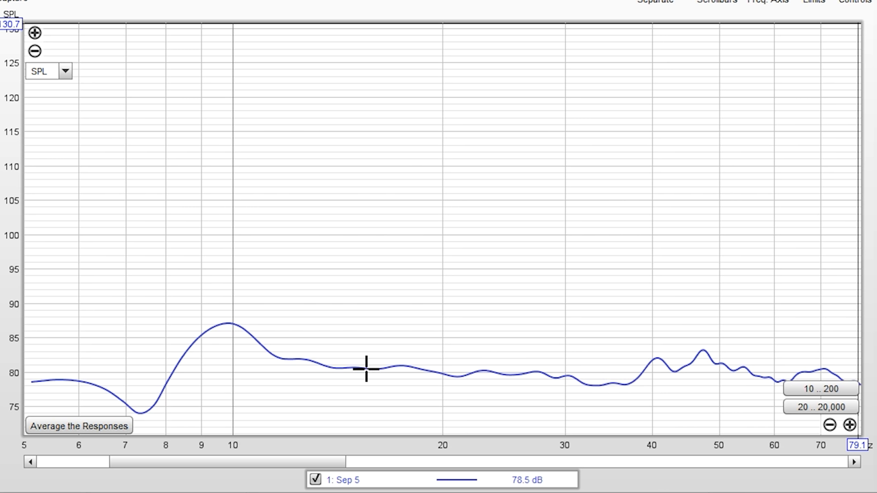
mouse_move(320, 368)
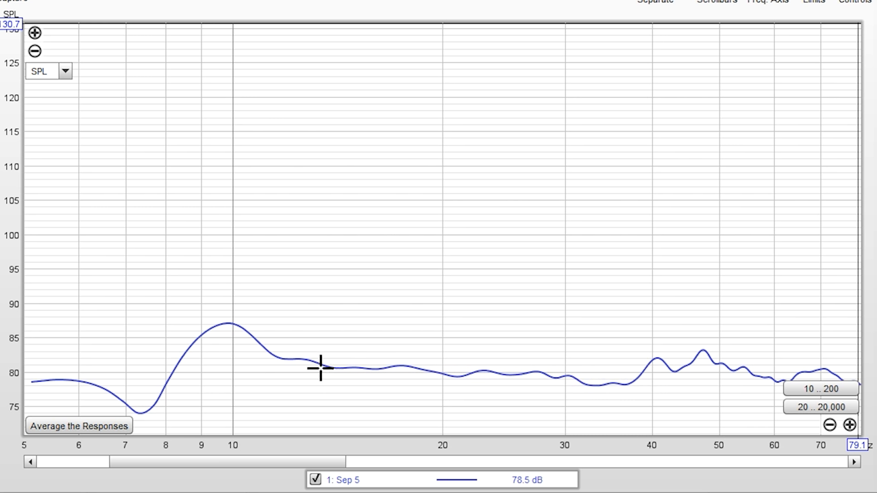
mouse_move(200, 346)
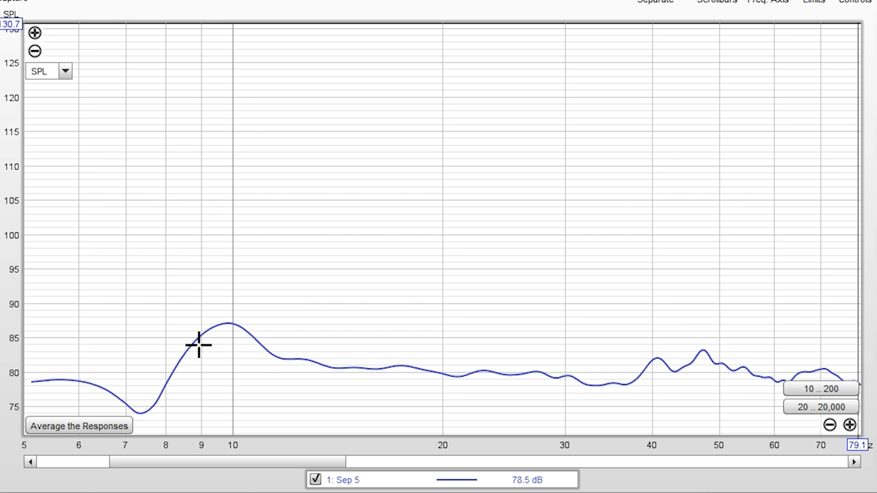
mouse_move(318, 378)
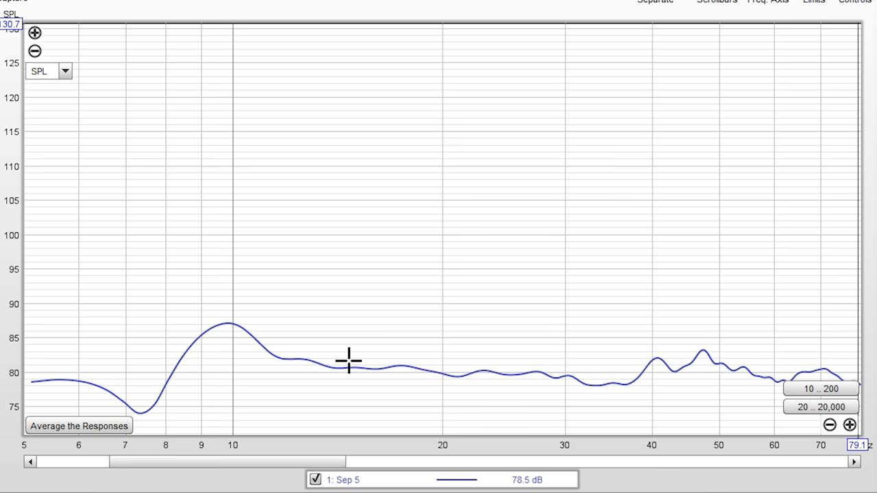
mouse_move(341, 367)
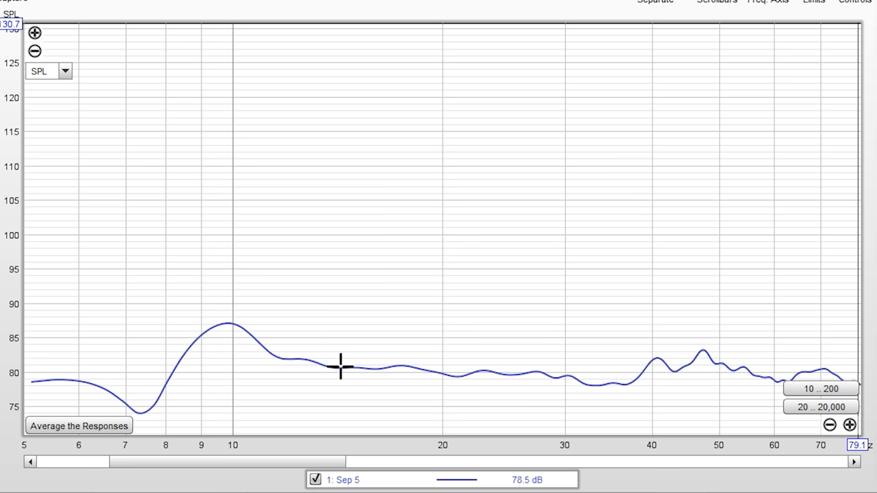
mouse_move(453, 369)
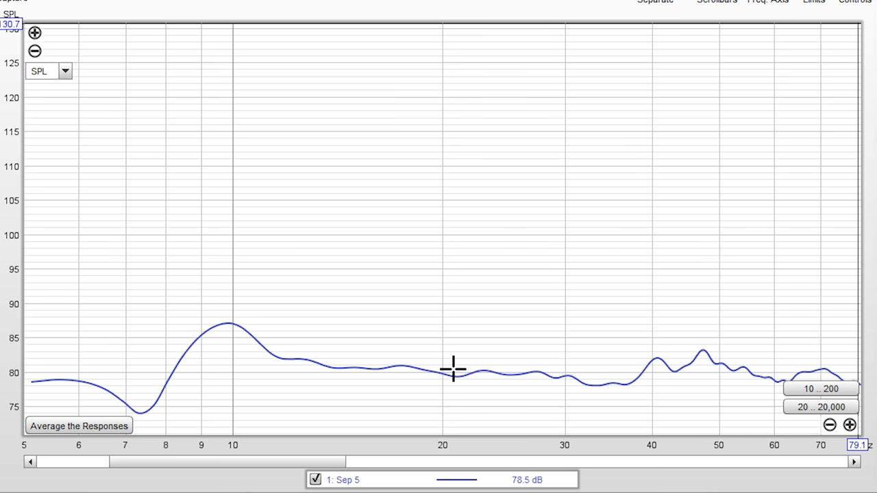
mouse_move(241, 354)
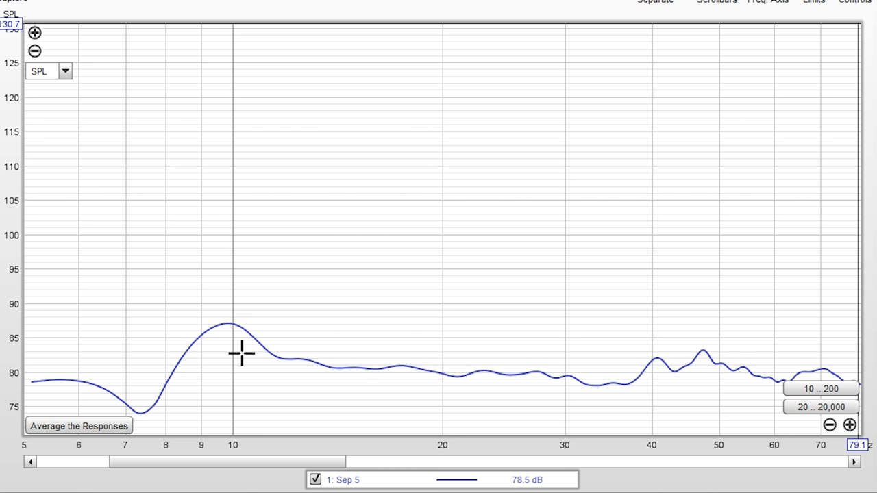
mouse_move(319, 363)
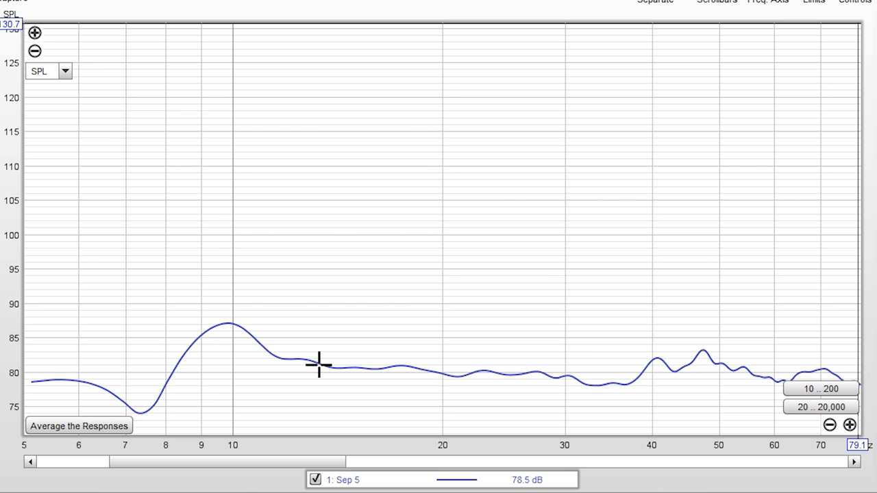
mouse_move(327, 364)
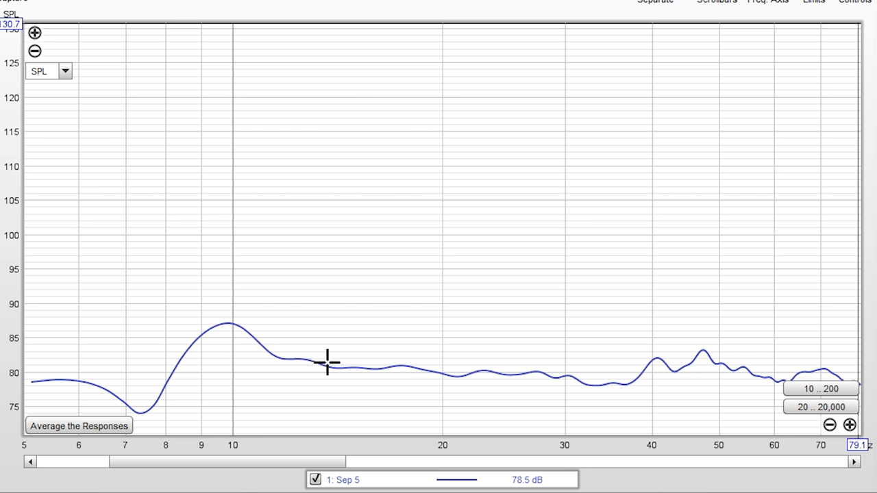
mouse_move(315, 363)
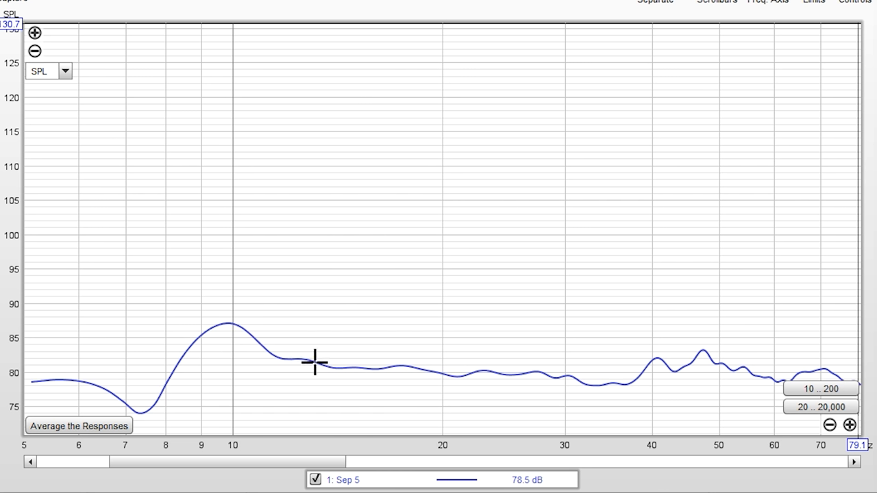
mouse_move(79, 389)
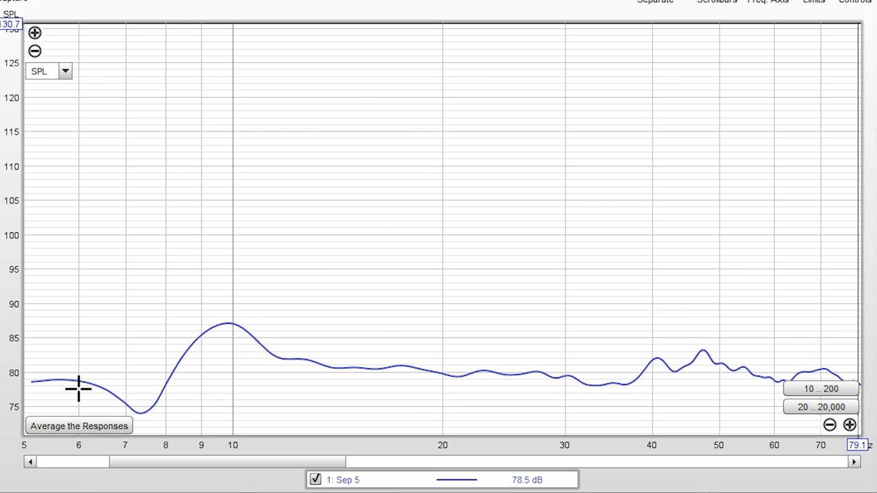
mouse_move(201, 355)
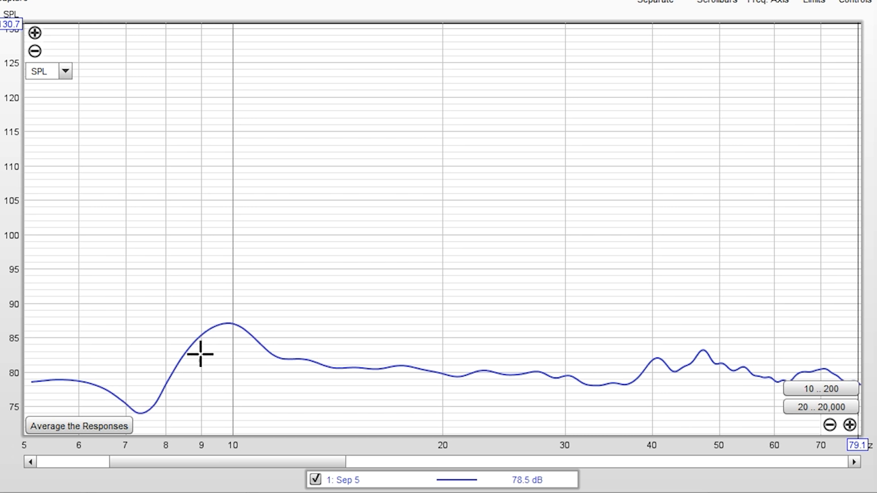
mouse_move(278, 361)
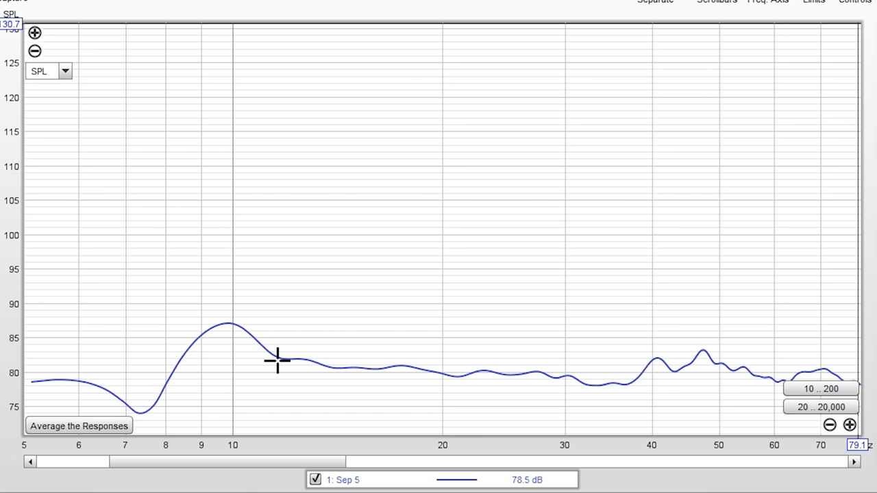
mouse_move(356, 366)
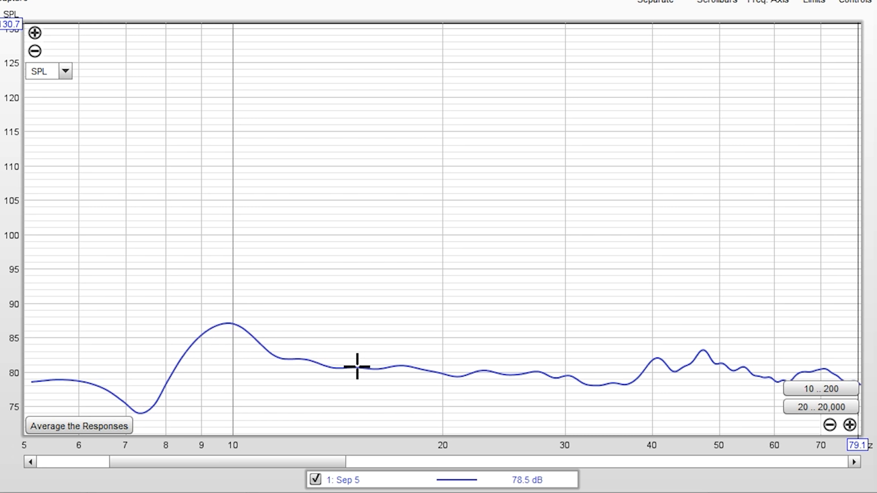
mouse_move(311, 362)
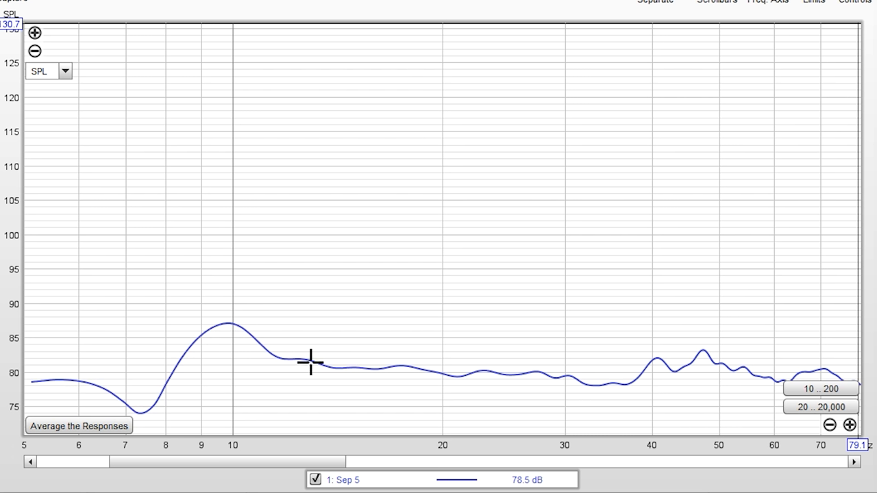
mouse_move(317, 353)
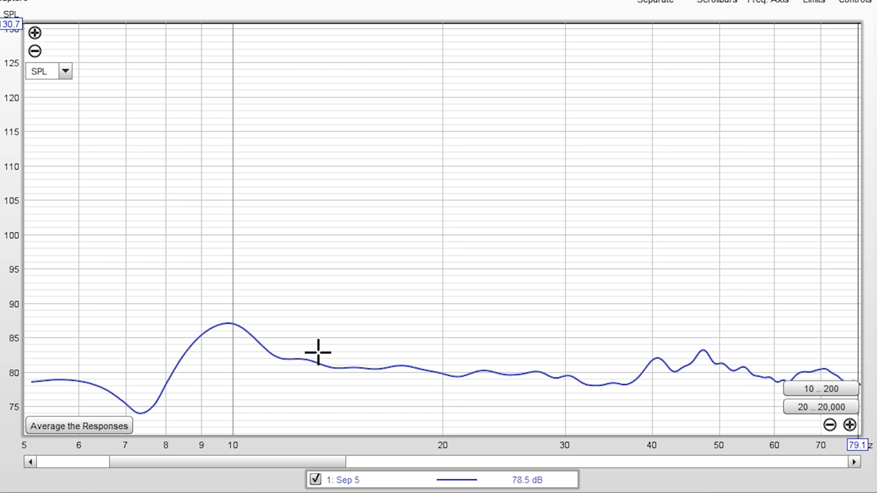
mouse_move(340, 353)
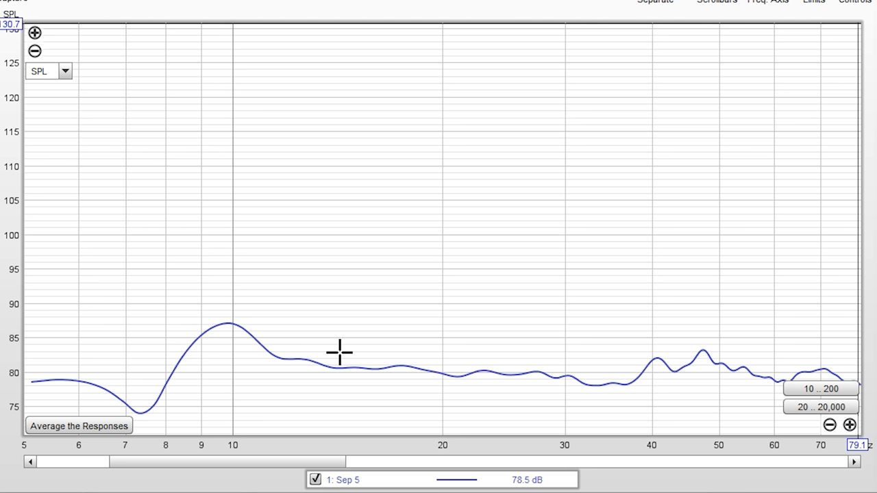
mouse_move(315, 356)
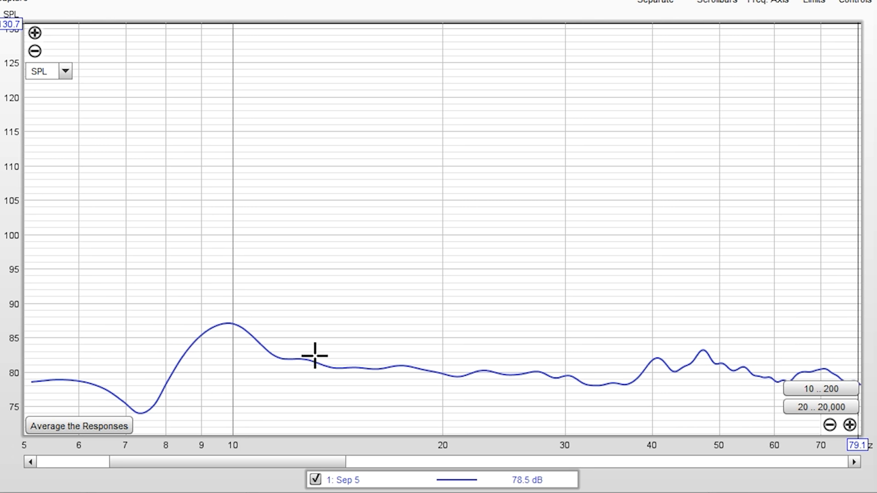
mouse_move(290, 356)
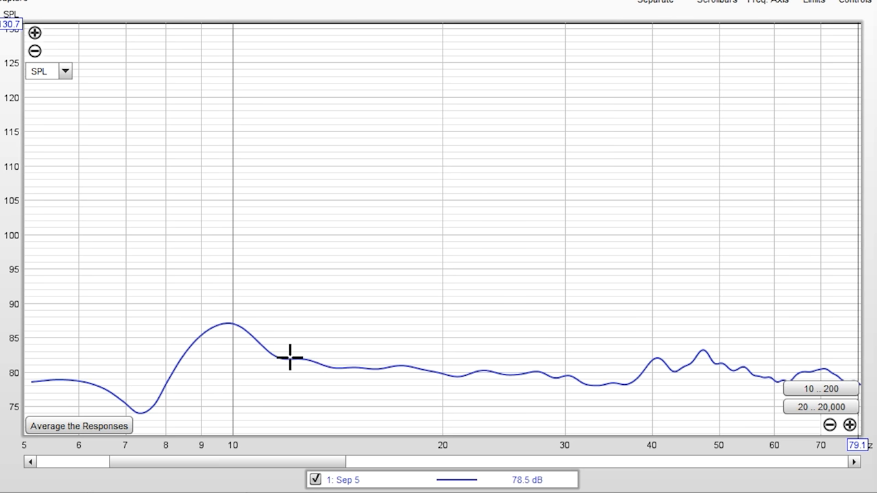
mouse_move(231, 354)
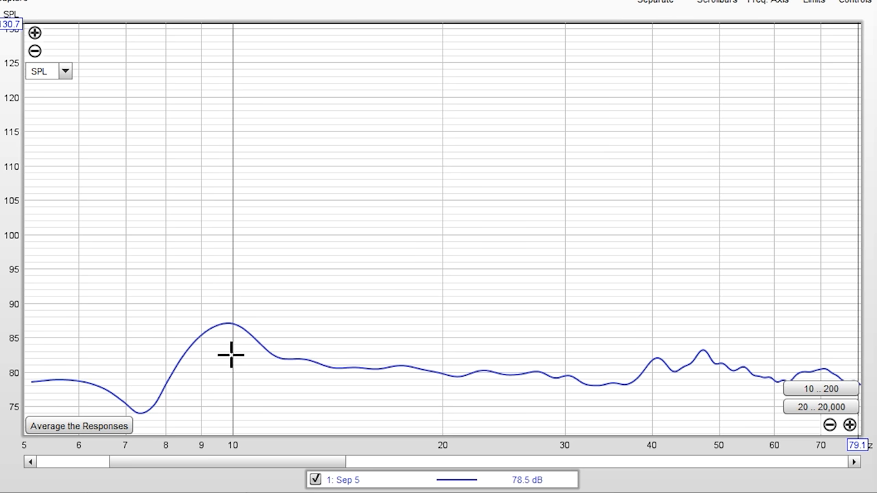
mouse_move(183, 356)
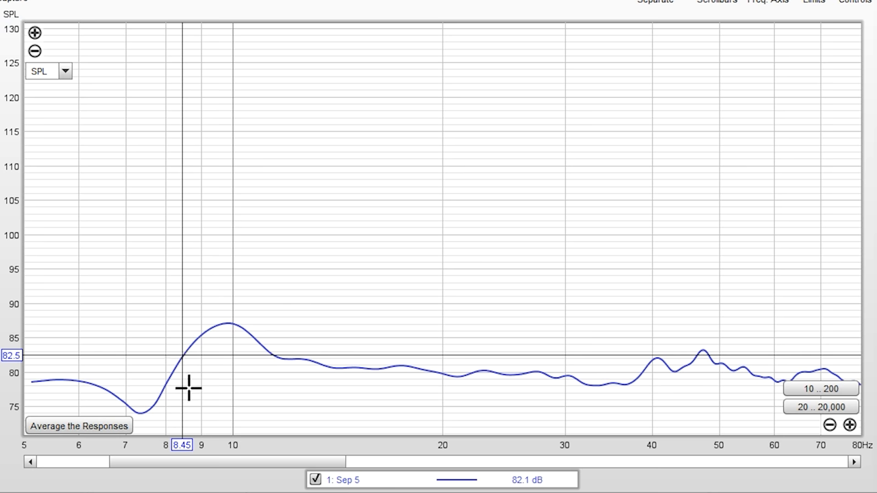
mouse_move(185, 429)
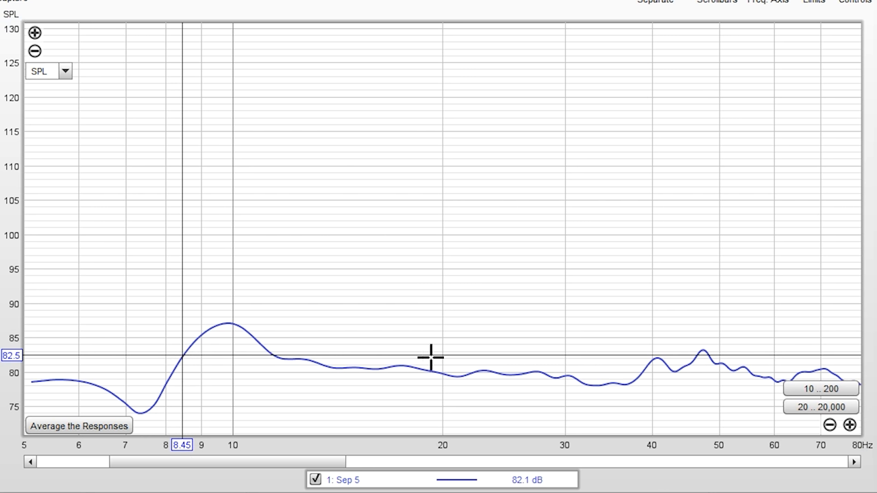
mouse_move(381, 368)
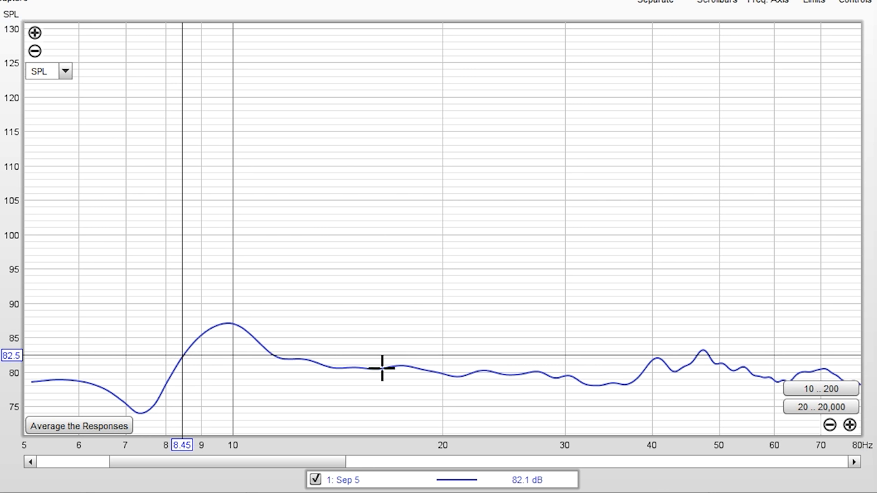
mouse_move(316, 372)
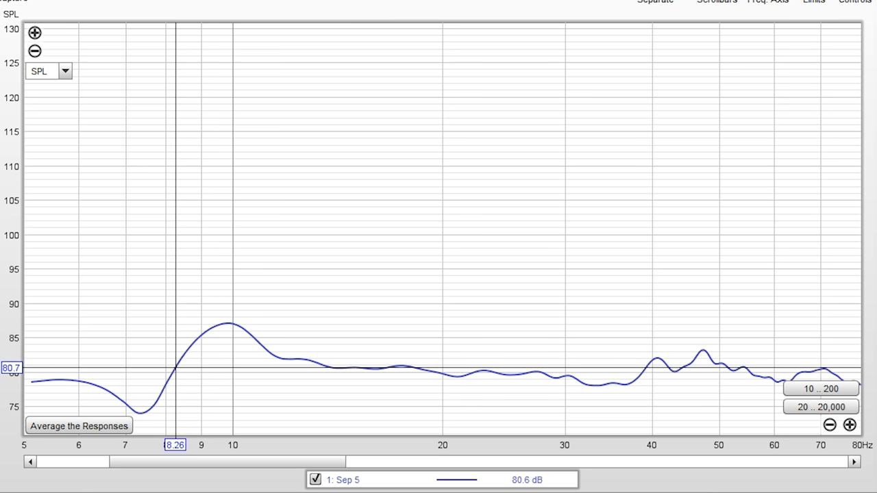
mouse_move(219, 357)
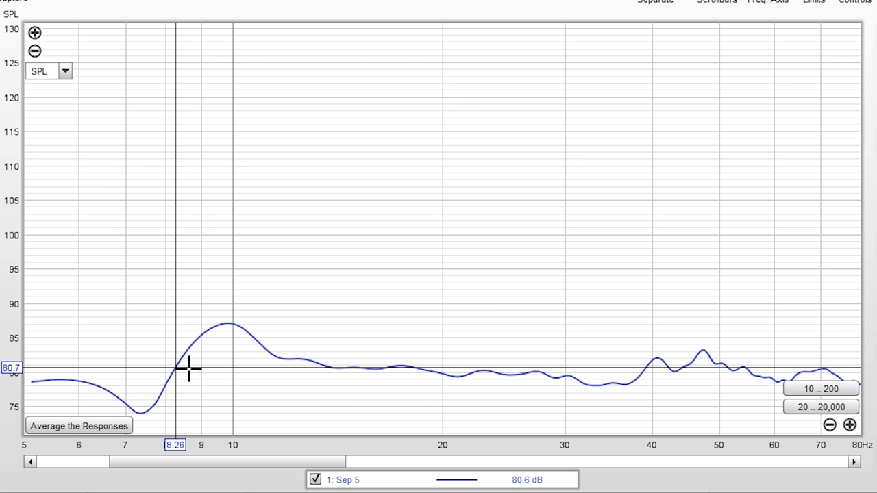
mouse_move(155, 401)
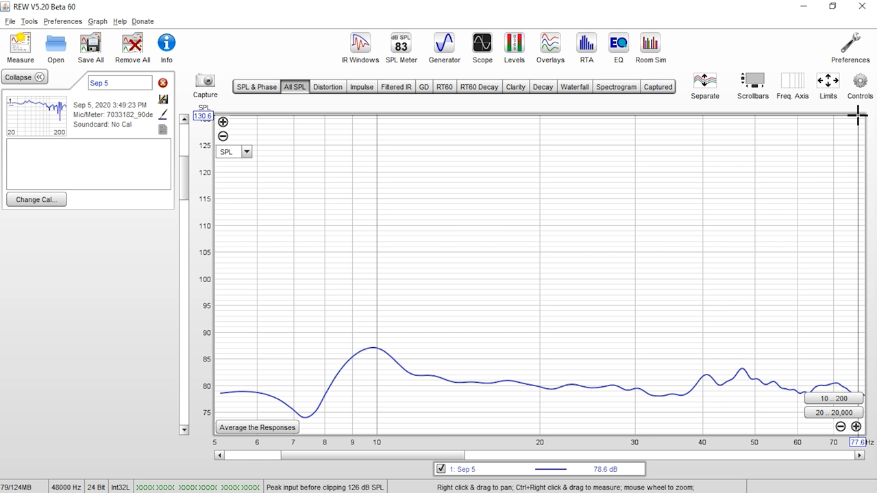
mouse_move(283, 413)
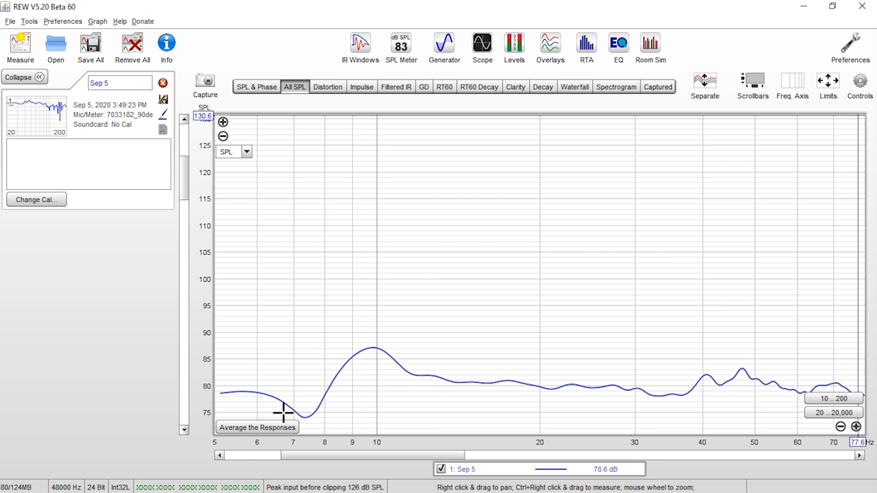
mouse_move(208, 349)
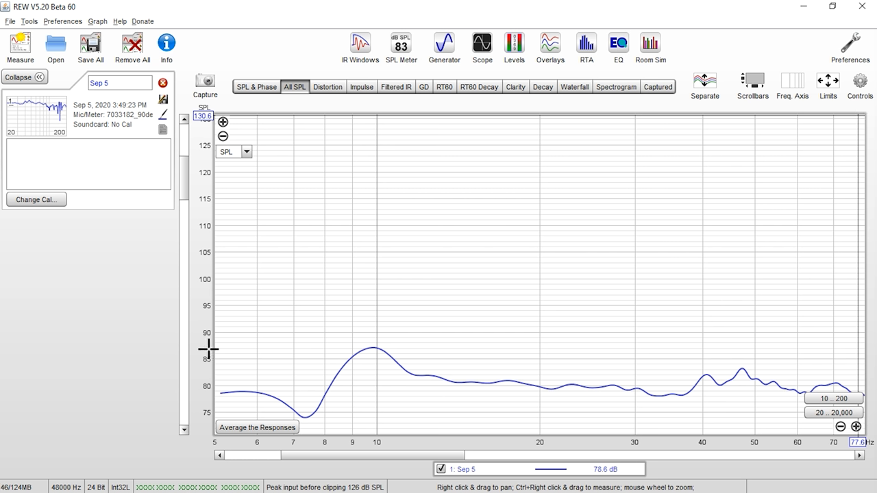
mouse_move(343, 279)
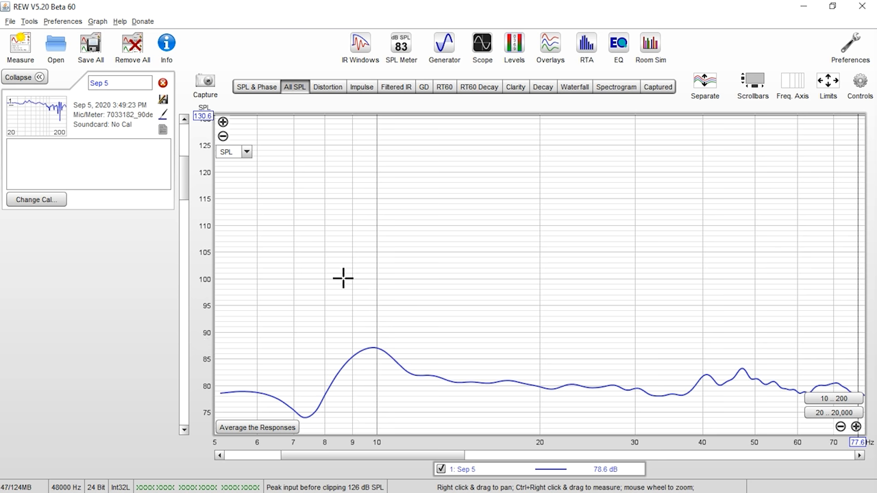
mouse_move(139, 140)
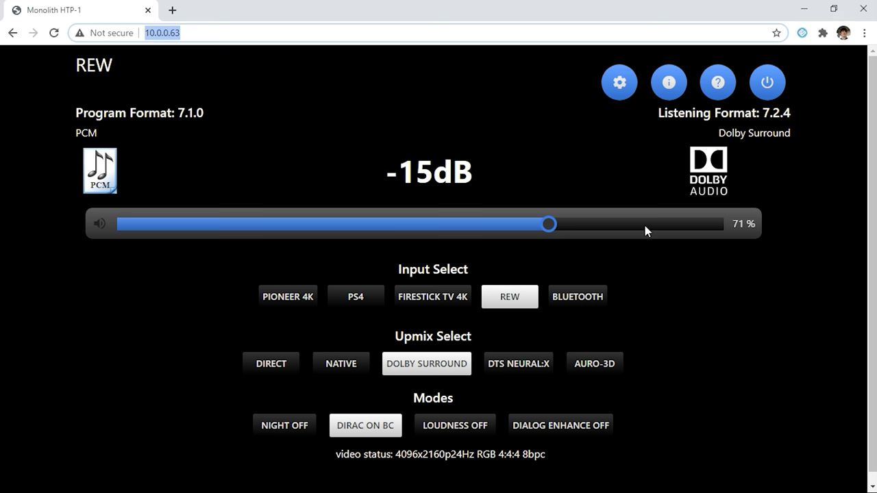
Step: Drag the HTP-1 volume slider up to -13 dB (73%)
left_click_drag(548, 224, 556, 224)
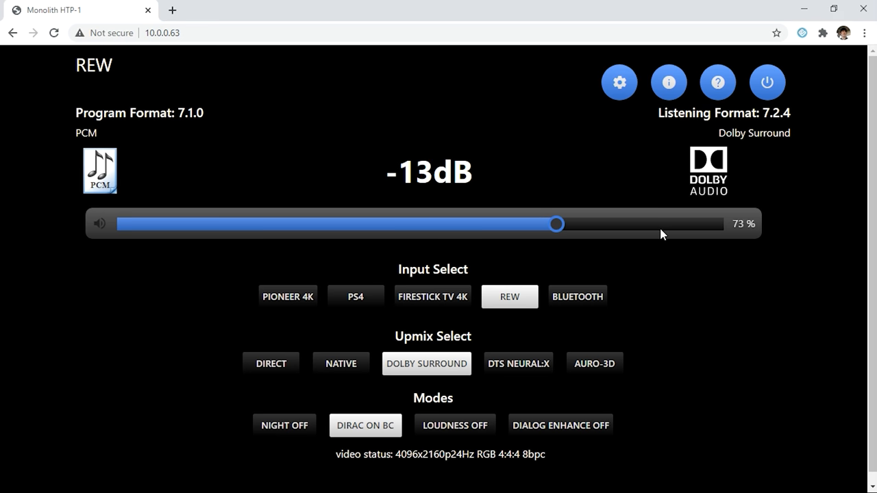
left_click_drag(555, 224, 572, 224)
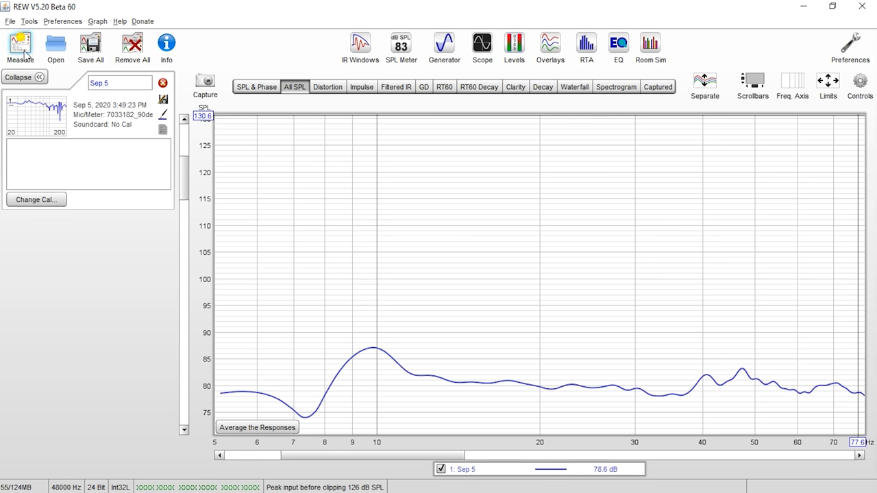
Step: Run a second sweep overlaying an 83 dB curve, then raise HTP-1 volume to -8 dB
left_click(20, 44)
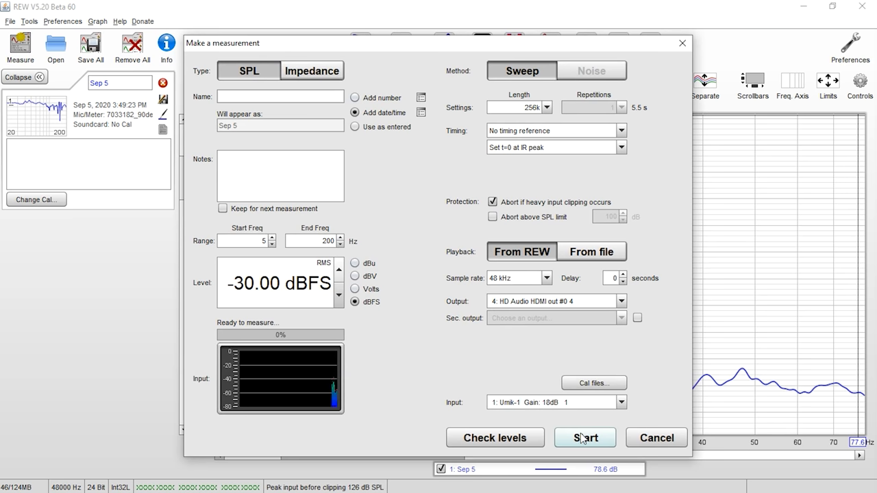
left_click(585, 438)
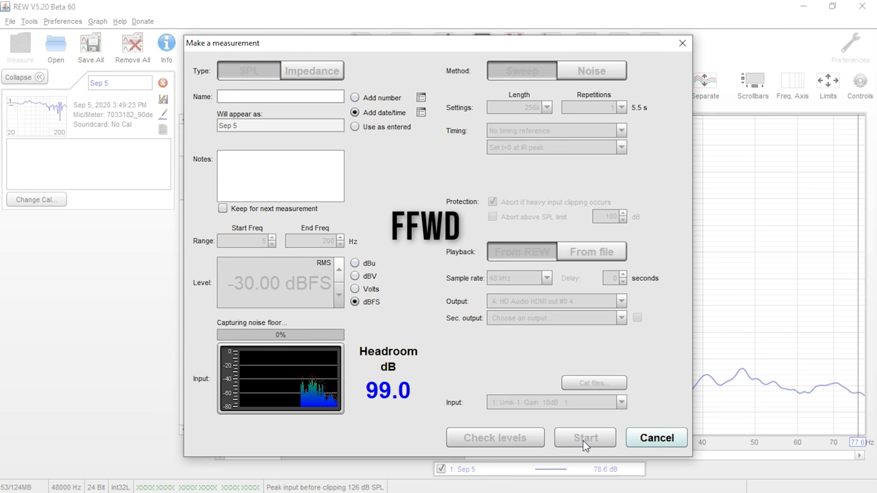
left_click(584, 438)
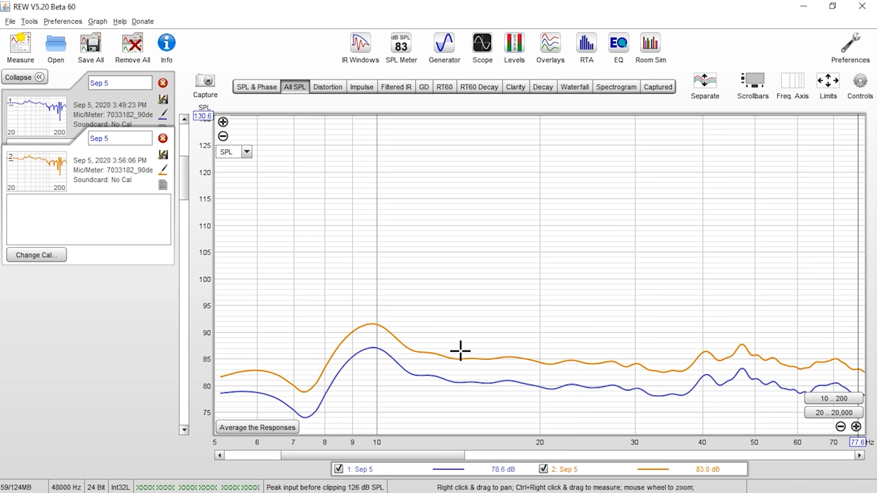
mouse_move(564, 324)
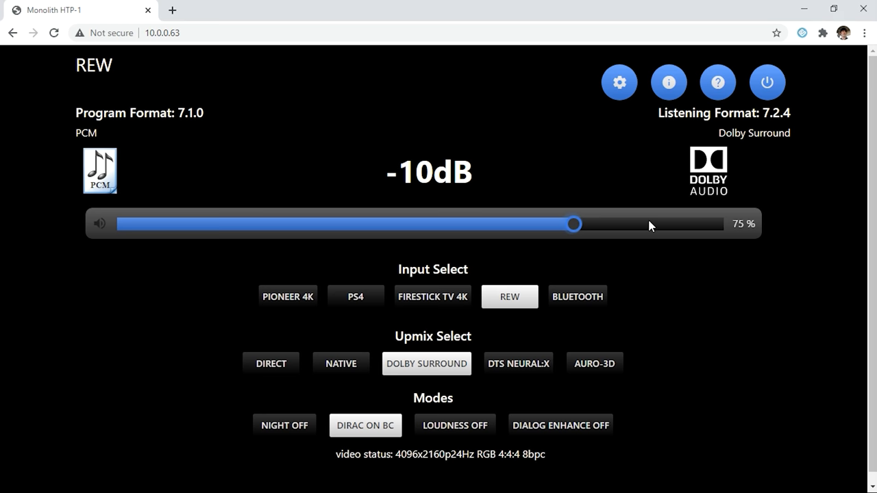
left_click_drag(573, 224, 585, 224)
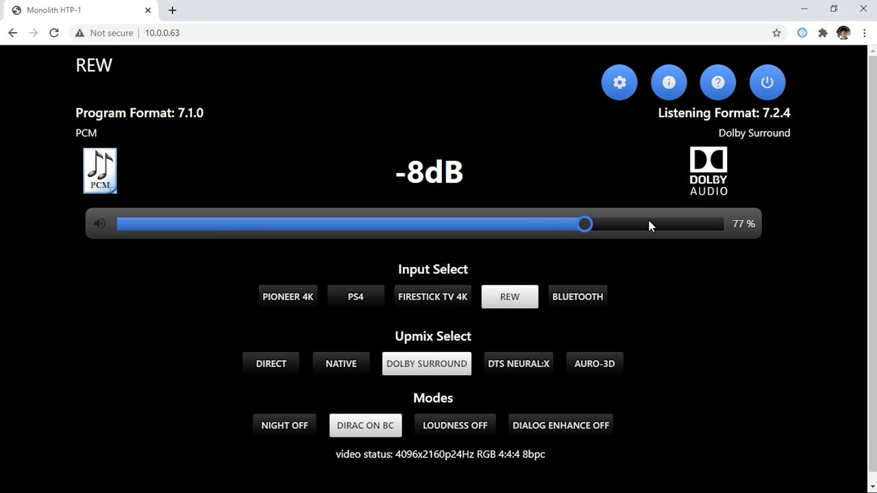
left_click_drag(584, 224, 598, 224)
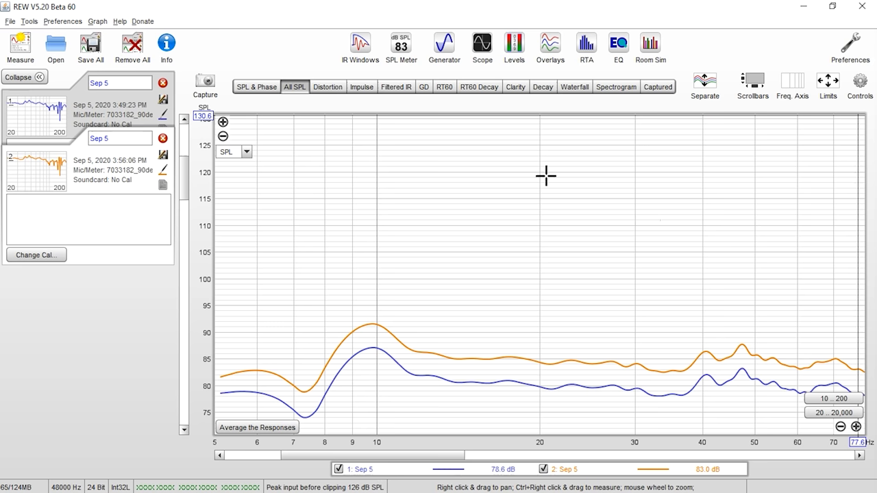
Step: Run a third sweep, adding a green 88 dB curve above the earlier two
left_click(20, 46)
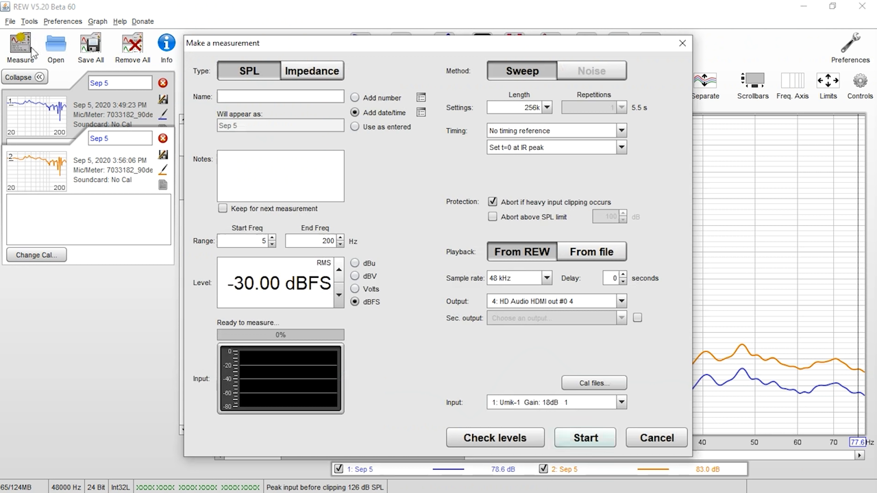
left_click(585, 437)
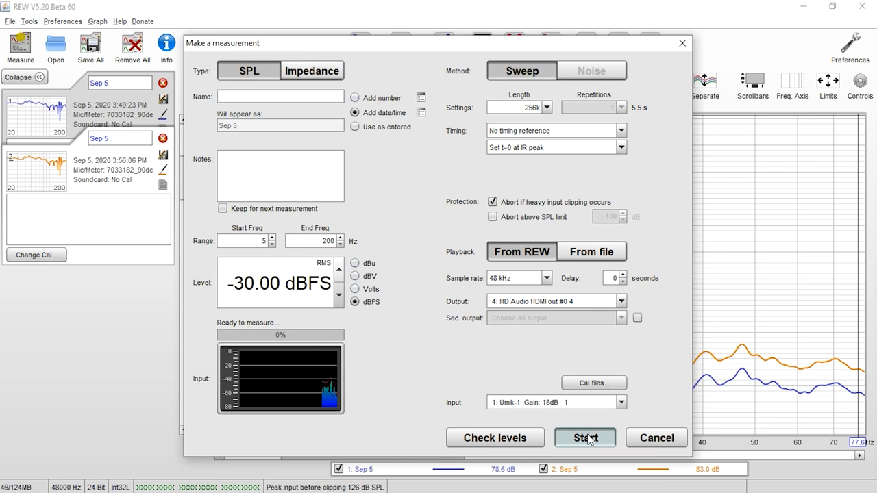
left_click(585, 438)
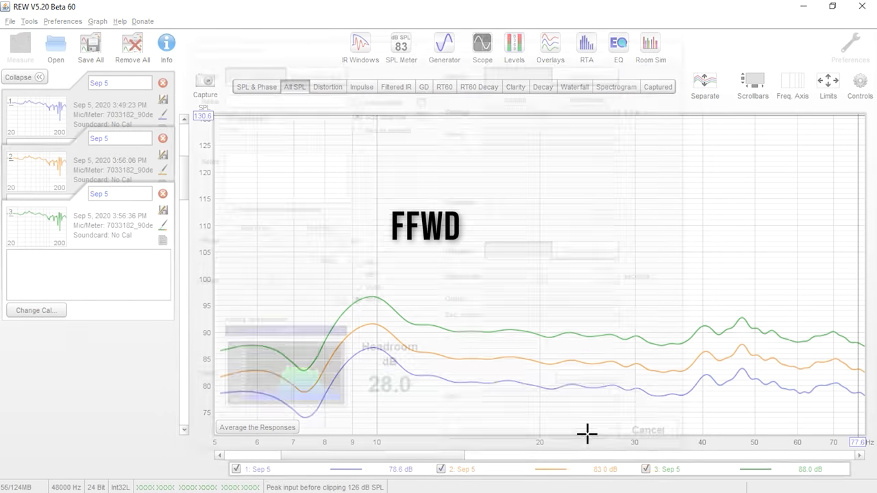